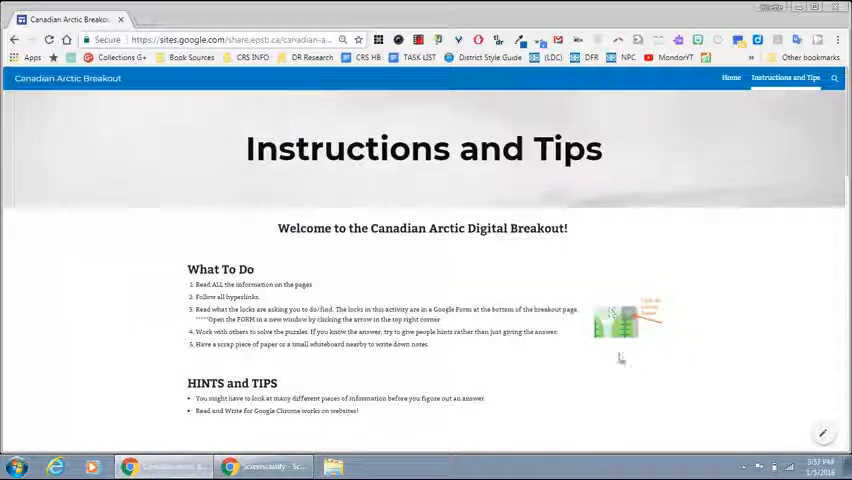
mouse_move(620, 358)
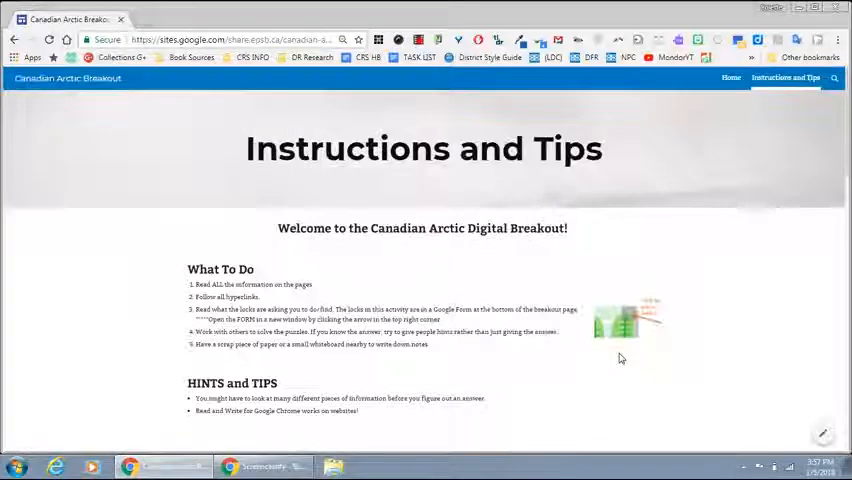
Begin the breakout from the Break Out image and go to the For Teachers page.
scroll(down, 3)
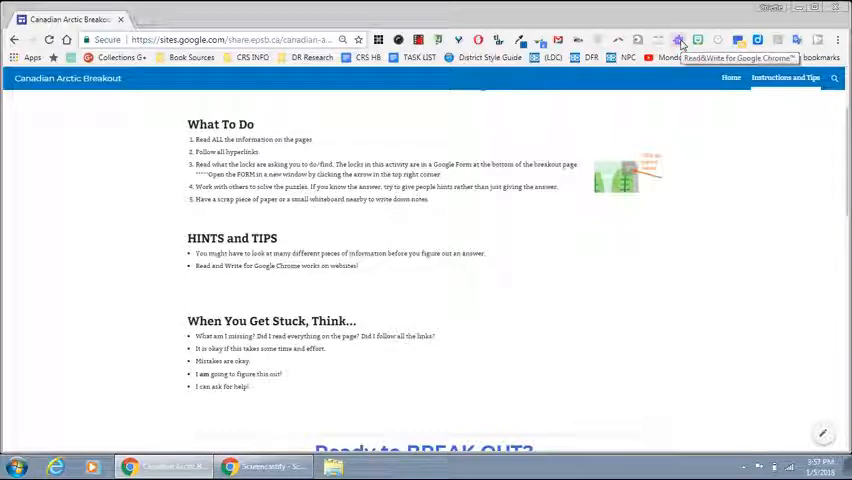
mouse_move(624, 190)
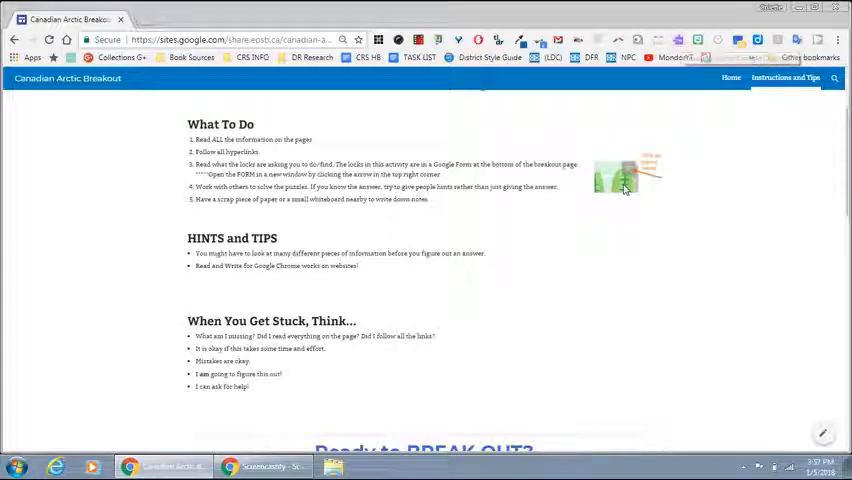
scroll(down, 3)
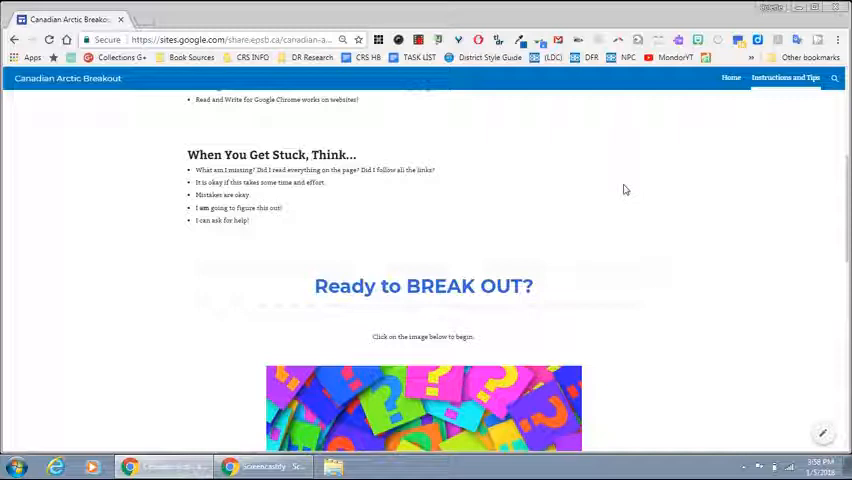
scroll(down, 3)
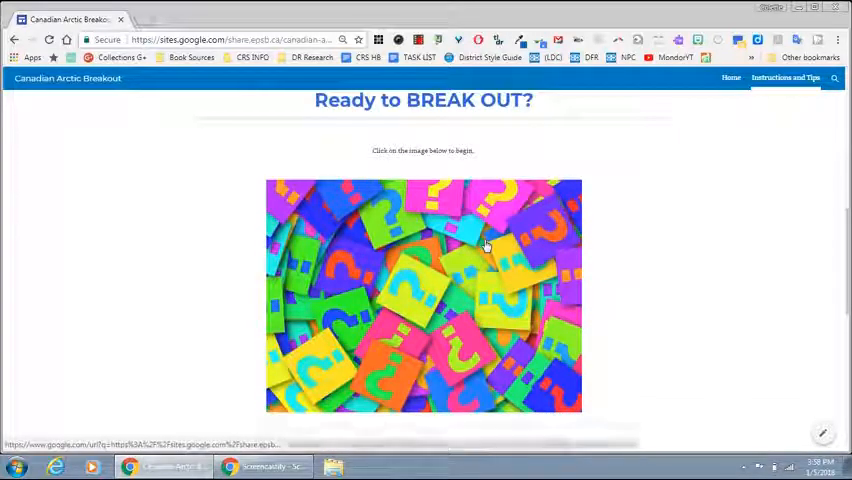
click(484, 246)
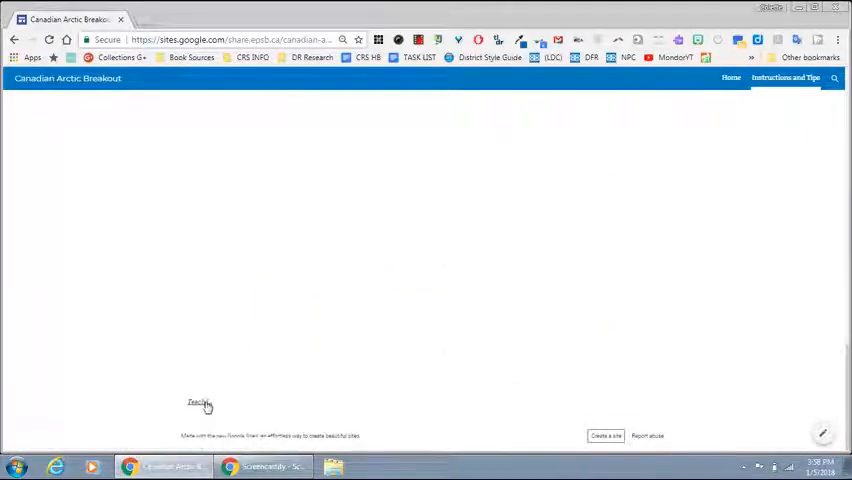
click(198, 402)
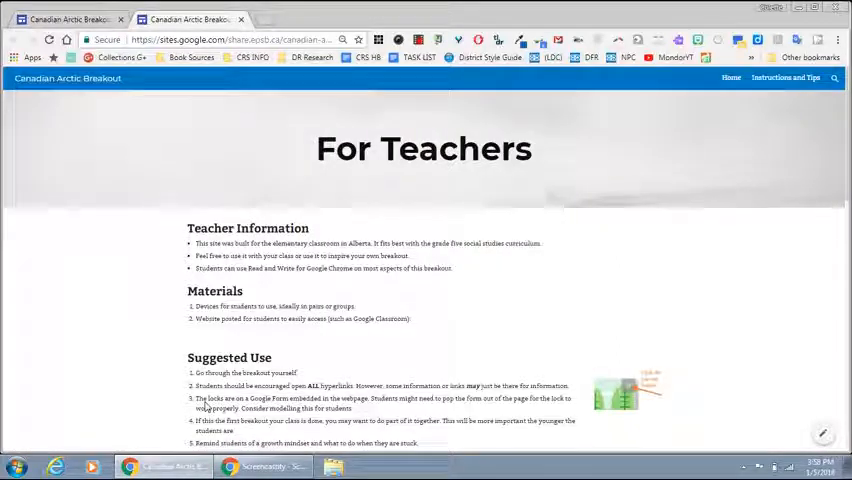
Read down the For Teachers page through the How It Works section.
scroll(down, 3)
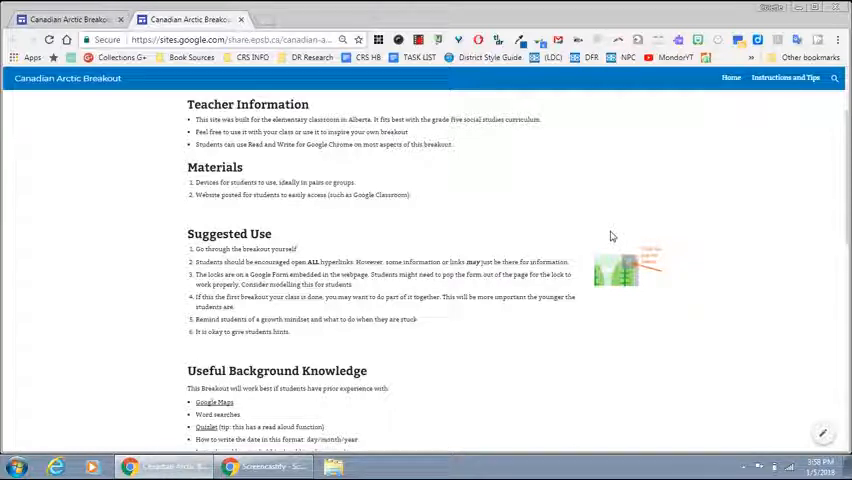
scroll(down, 3)
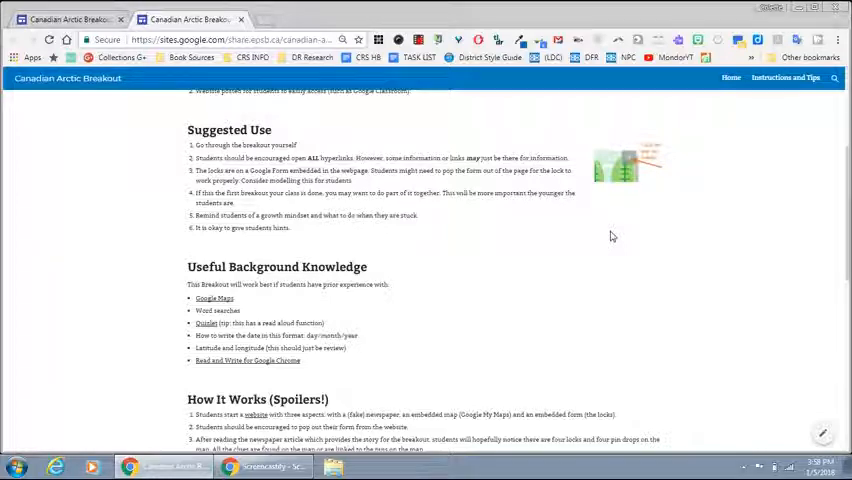
scroll(down, 3)
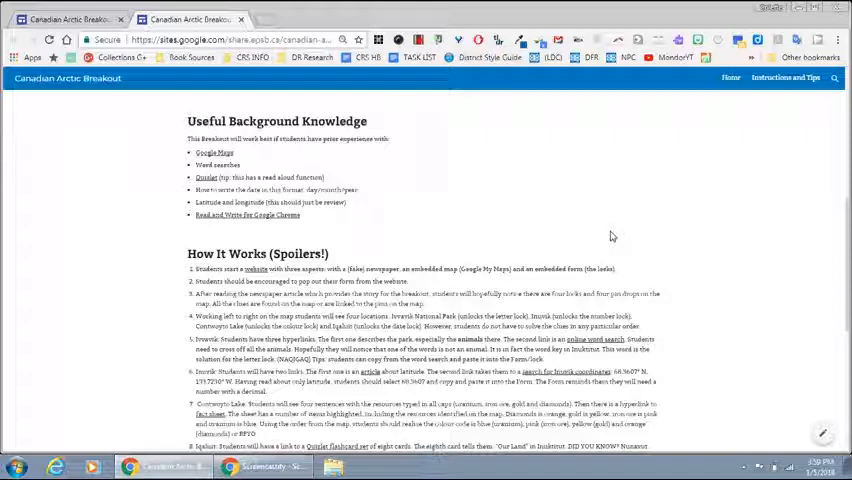
scroll(down, 3)
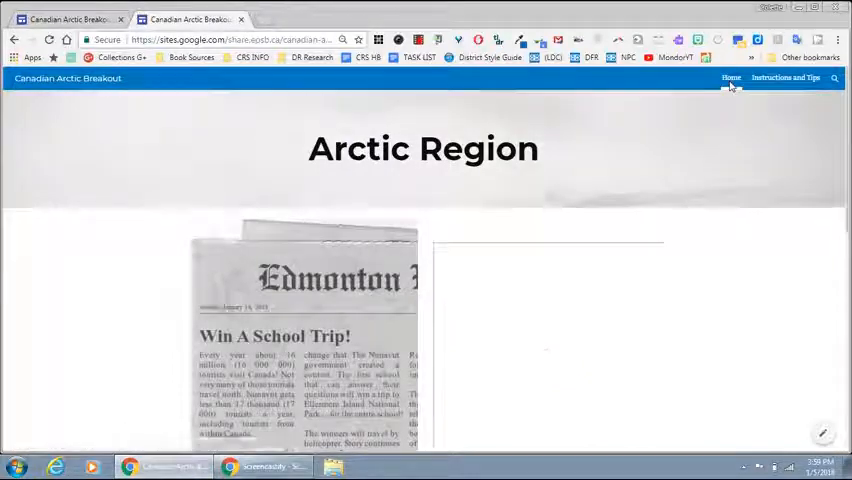
Move down the Arctic Region page past the Edmonton newspaper article and breakout map.
scroll(down, 3)
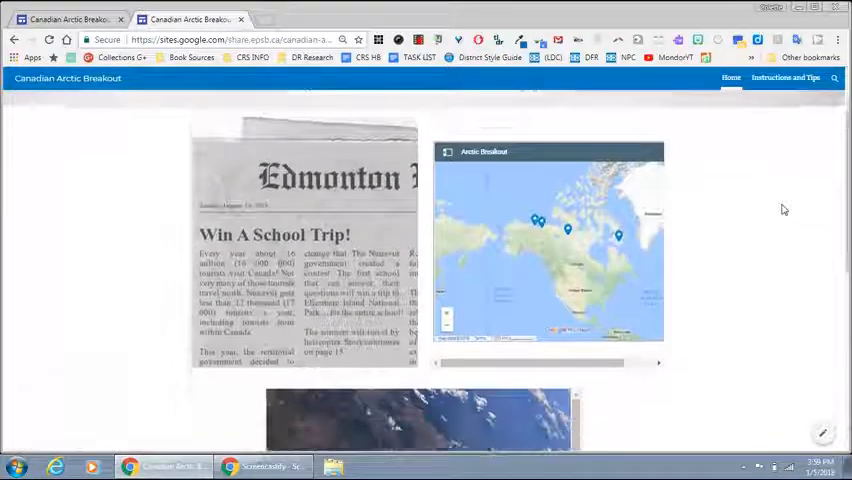
scroll(down, 3)
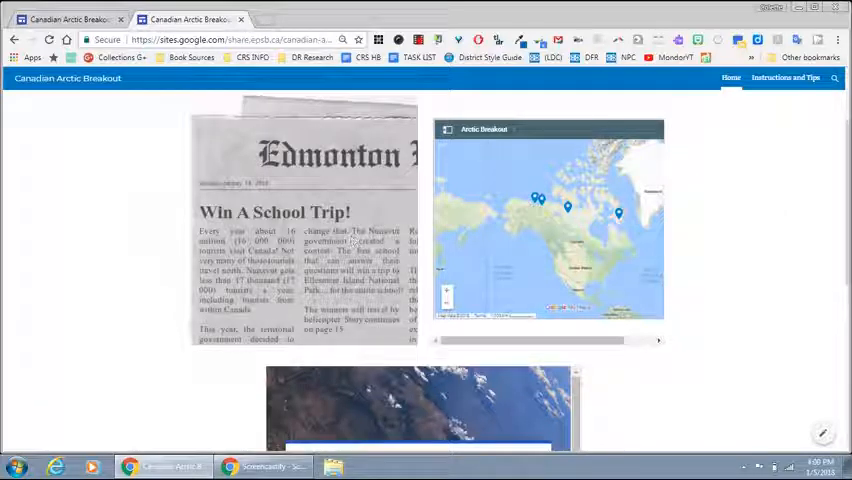
mouse_move(304, 212)
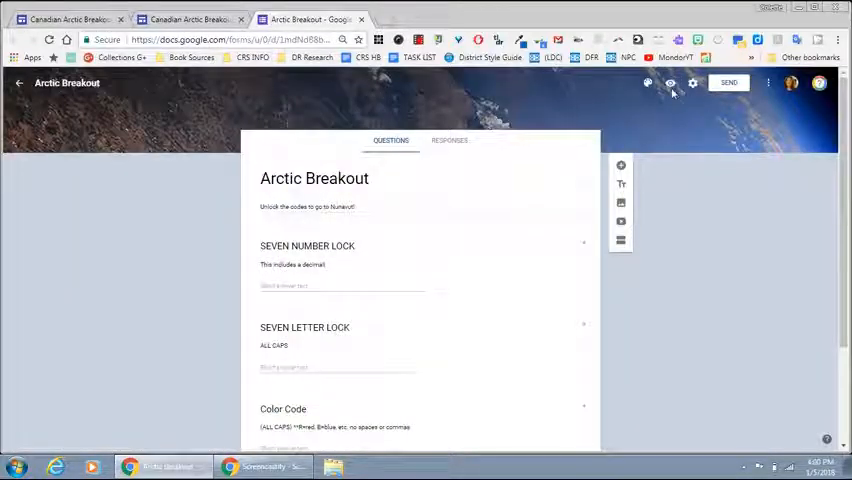
Preview the Arctic Breakout form live and try the Seven Number Lock field with 'gOT'.
click(664, 84)
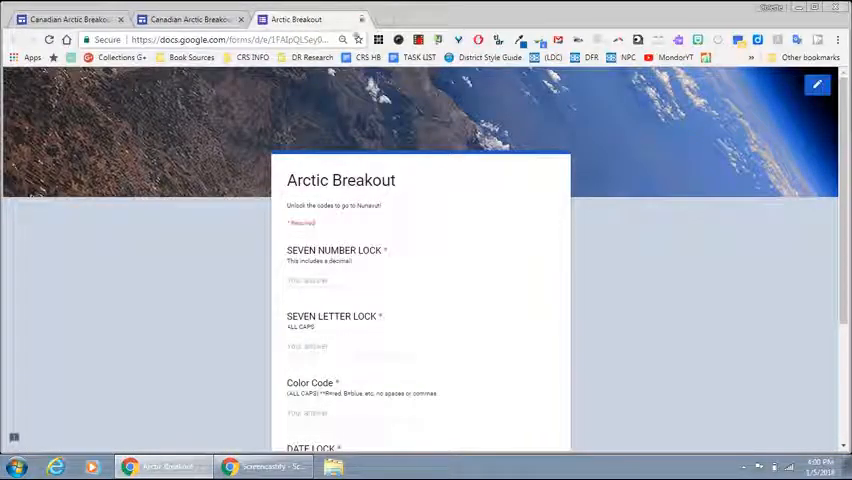
scroll(down, 3)
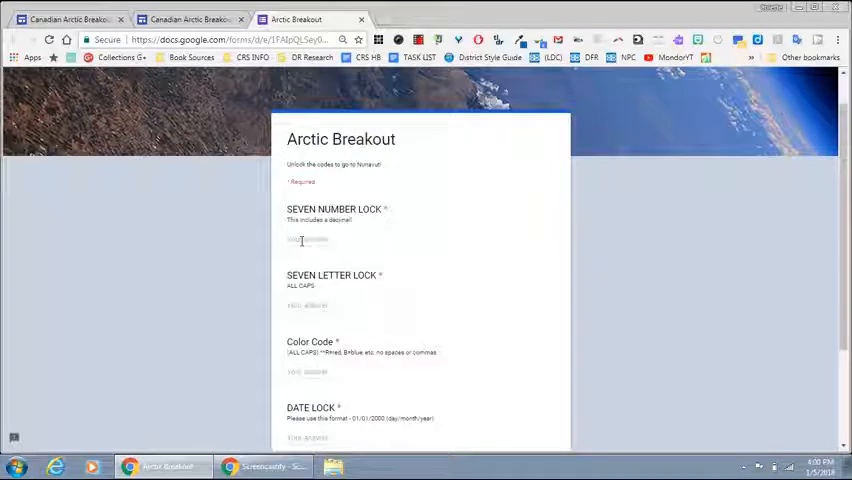
click(308, 240)
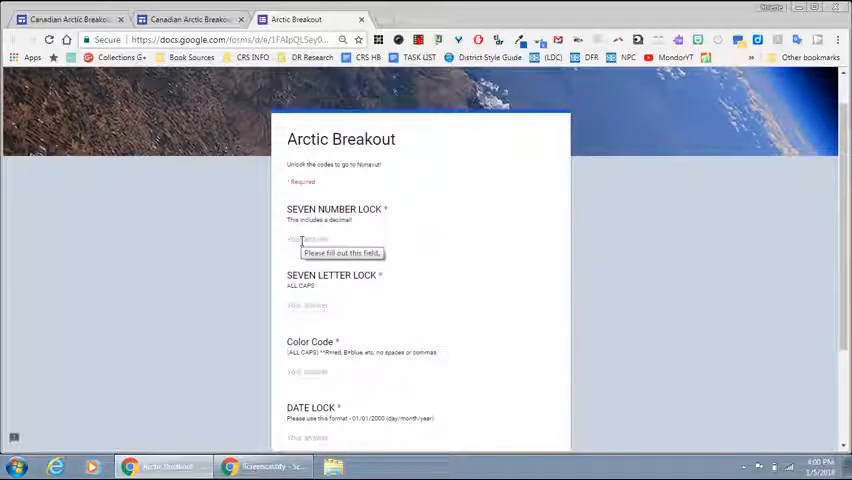
scroll(down, 3)
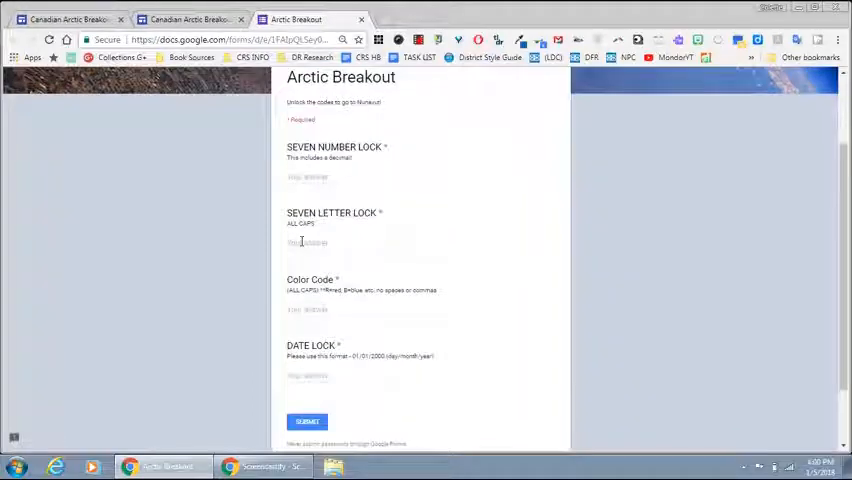
scroll(down, 3)
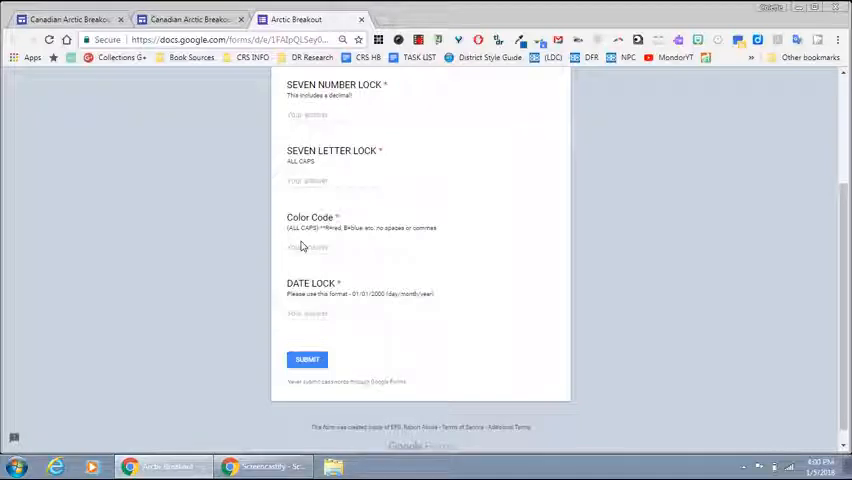
text(g)
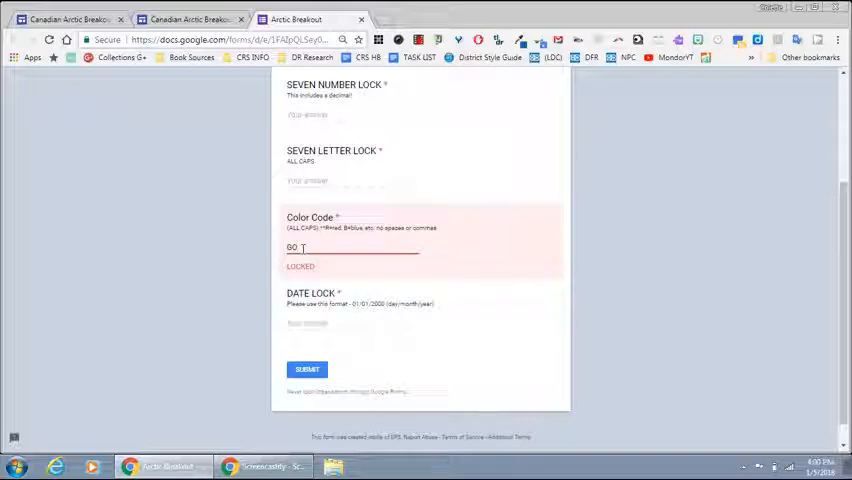
text(OT)
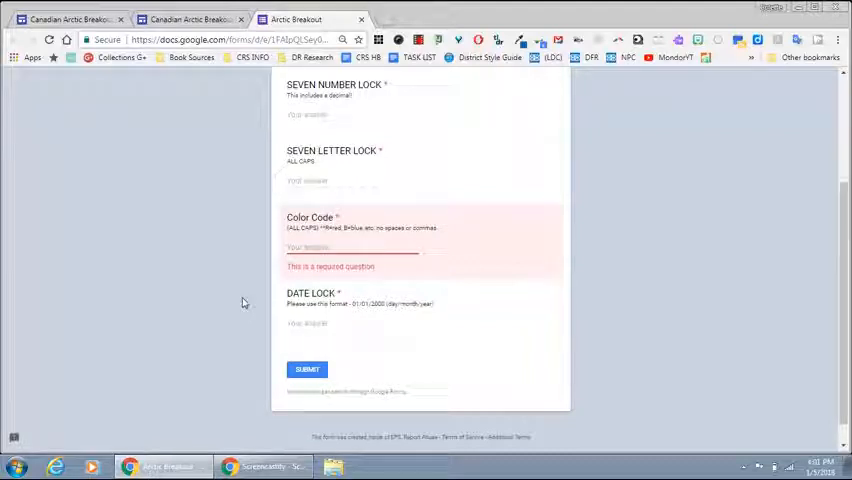
mouse_move(400, 314)
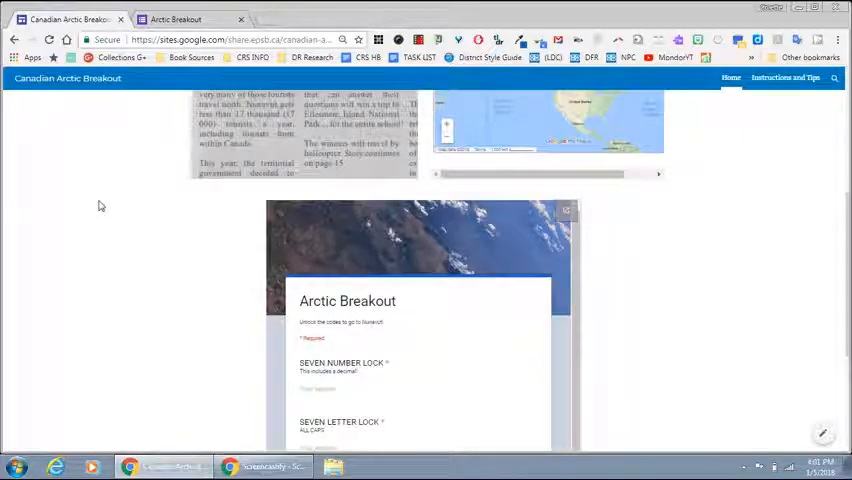
Follow the Ivvavik National Park card link to the ProProfs word search and encyclopedia article.
scroll(up, 3)
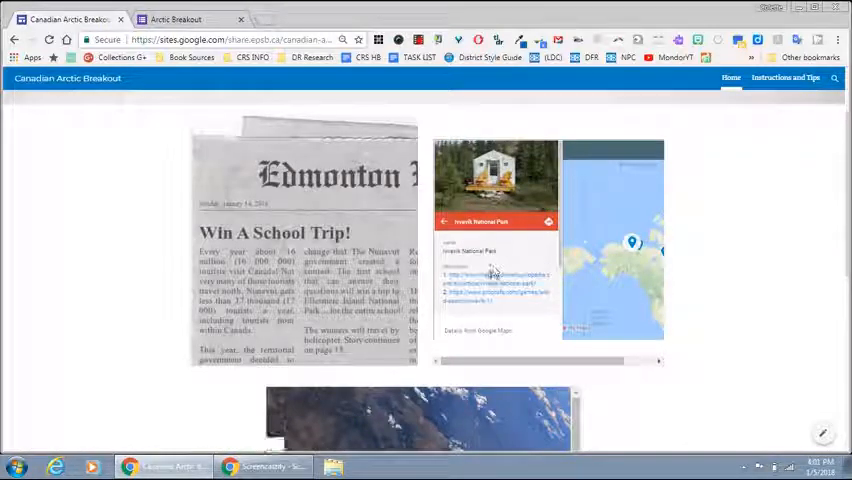
click(484, 292)
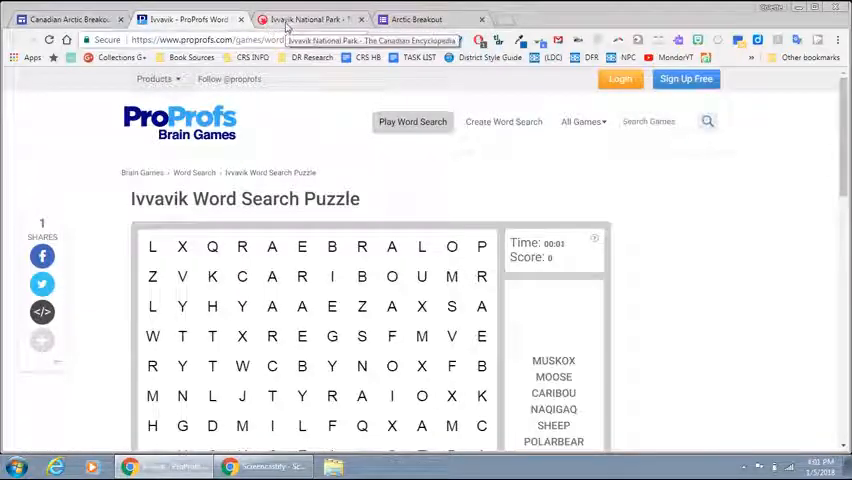
Read the Ivvavik National Park encyclopedia article down to its Natural History wildlife section.
click(316, 20)
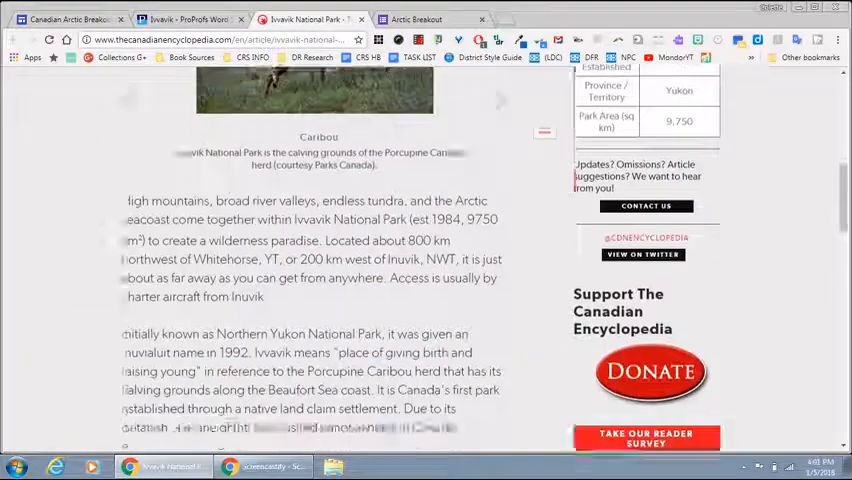
scroll(down, 3)
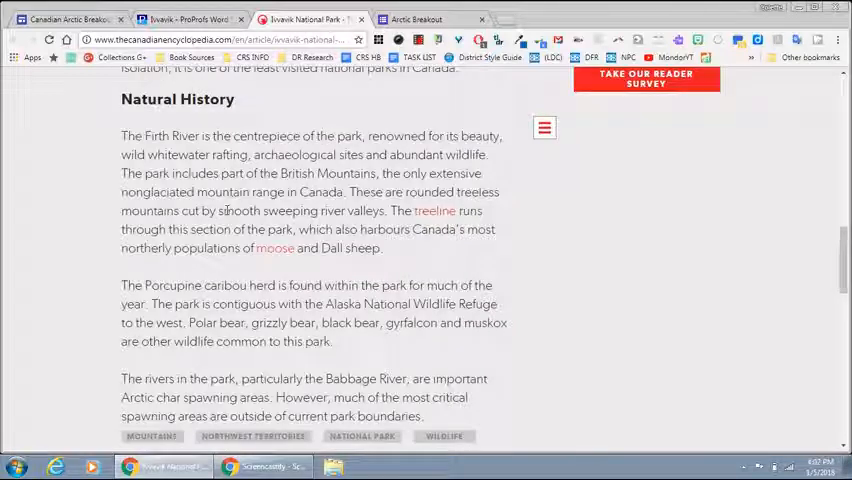
scroll(up, 3)
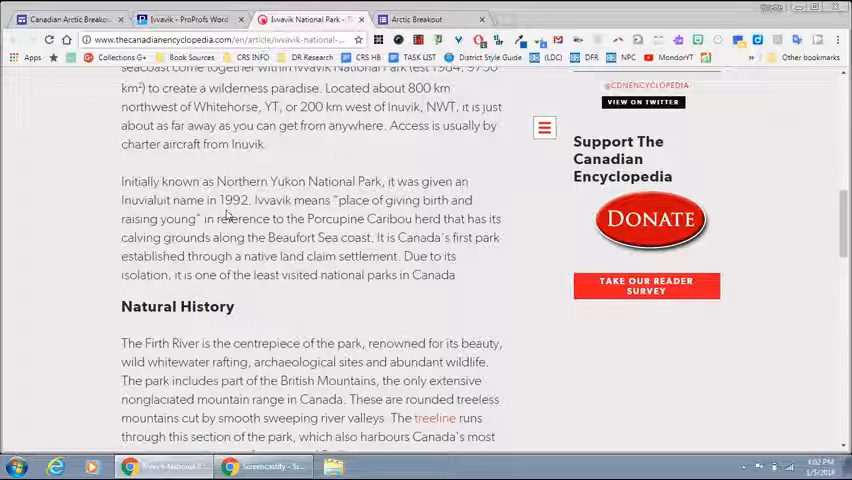
scroll(down, 3)
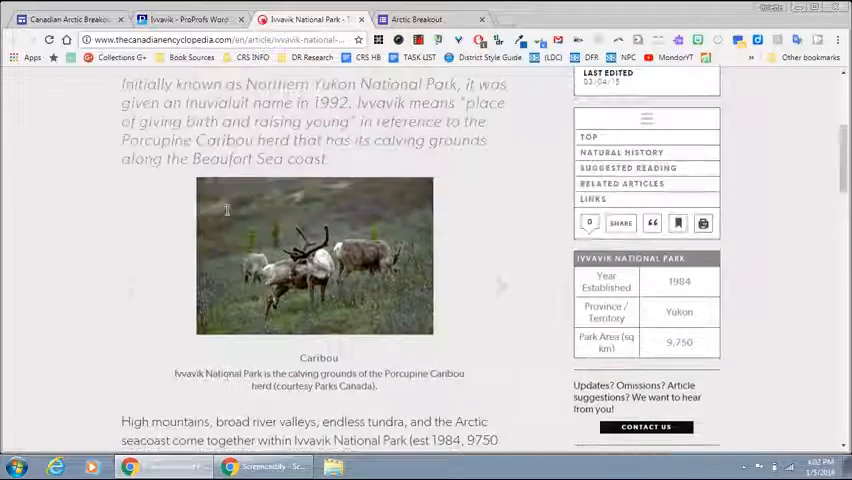
mouse_move(666, 34)
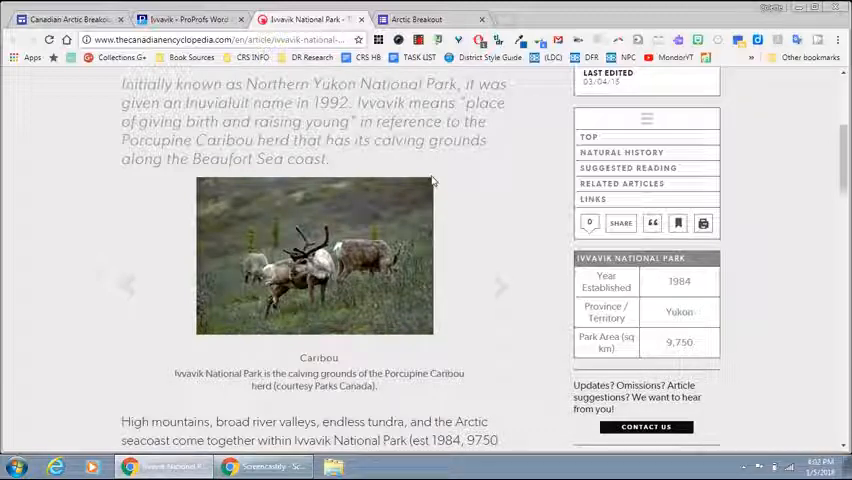
scroll(down, 3)
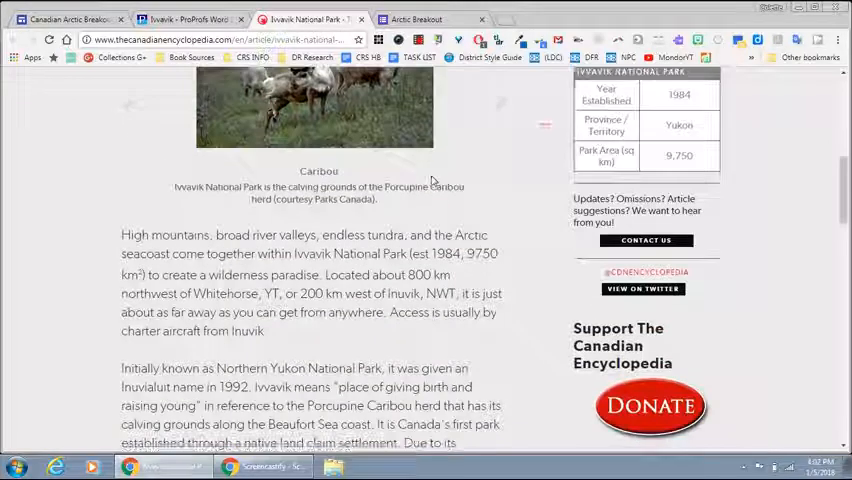
scroll(down, 3)
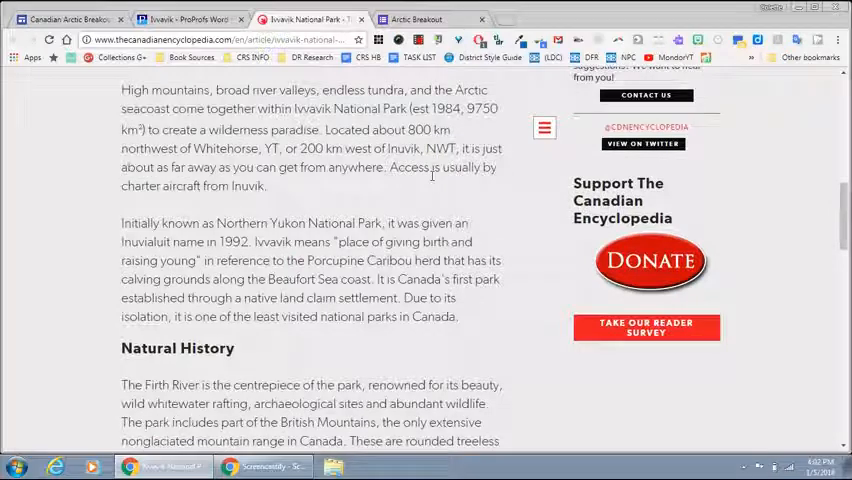
scroll(down, 3)
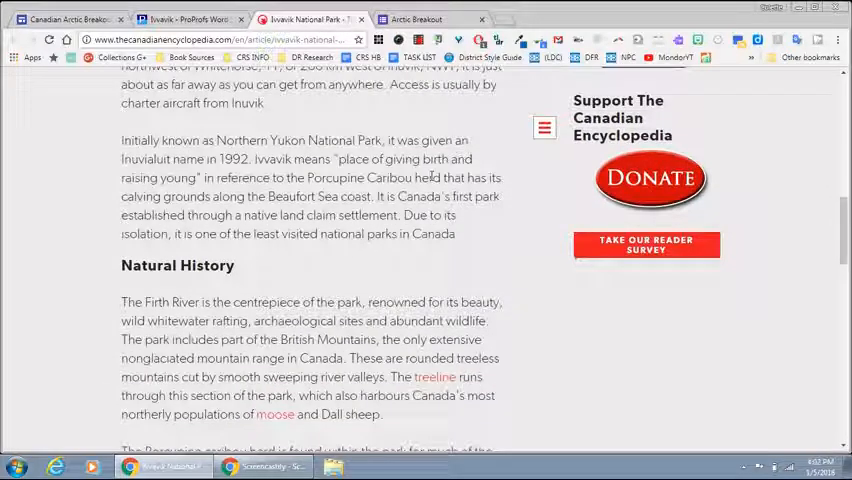
scroll(down, 3)
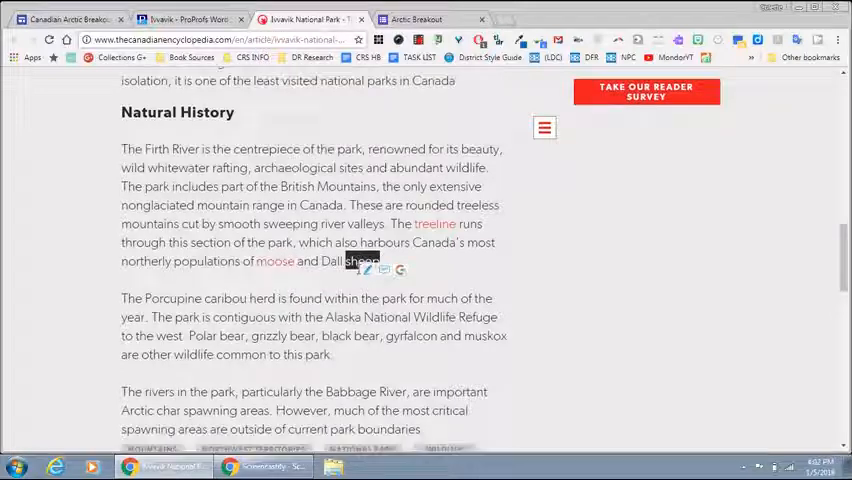
scroll(down, 3)
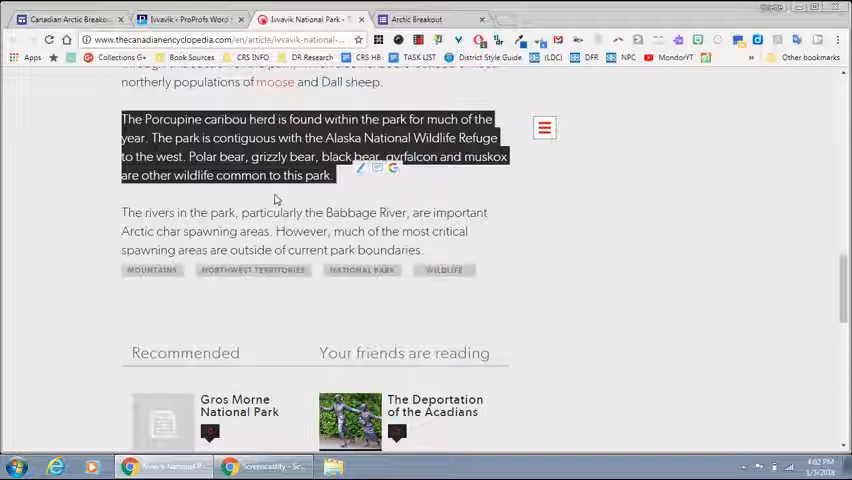
Mark GYRFALCON in the Ivvavik word search grid, then return to the article.
click(200, 18)
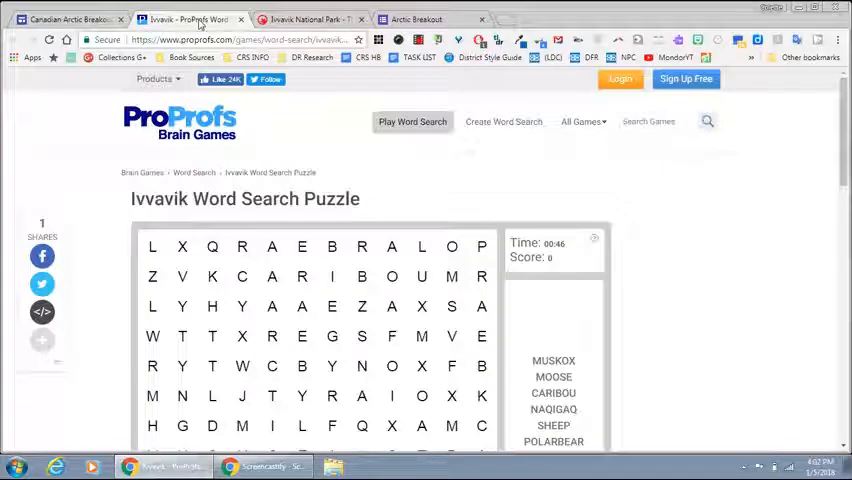
scroll(down, 3)
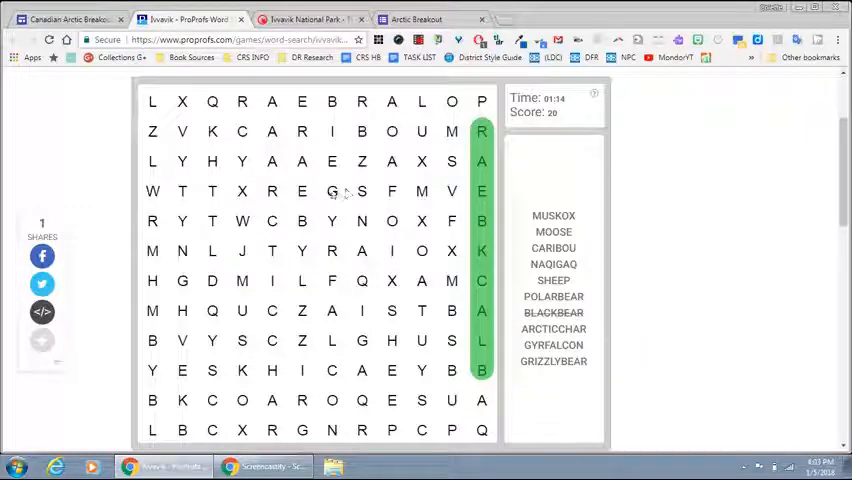
drag(332, 192, 332, 432)
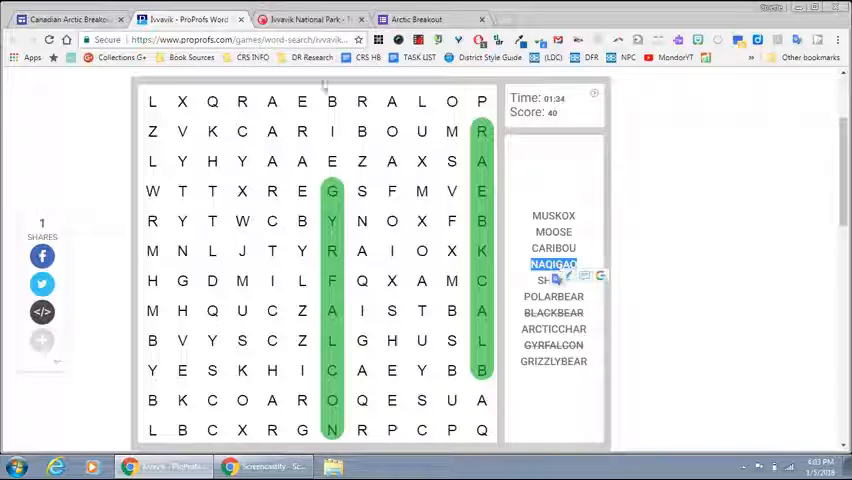
click(310, 16)
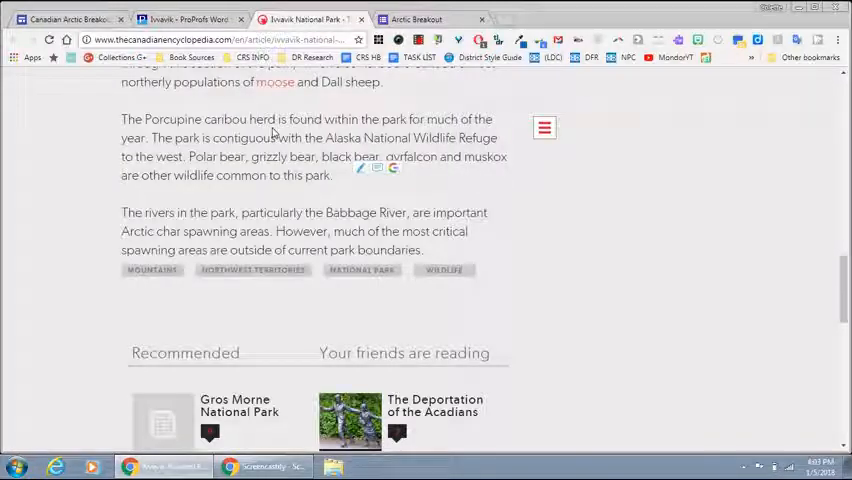
Find Naqigaq in the article and enter NAQIGAQ as the Seven Letter Lock answer.
key(ctrl+f)
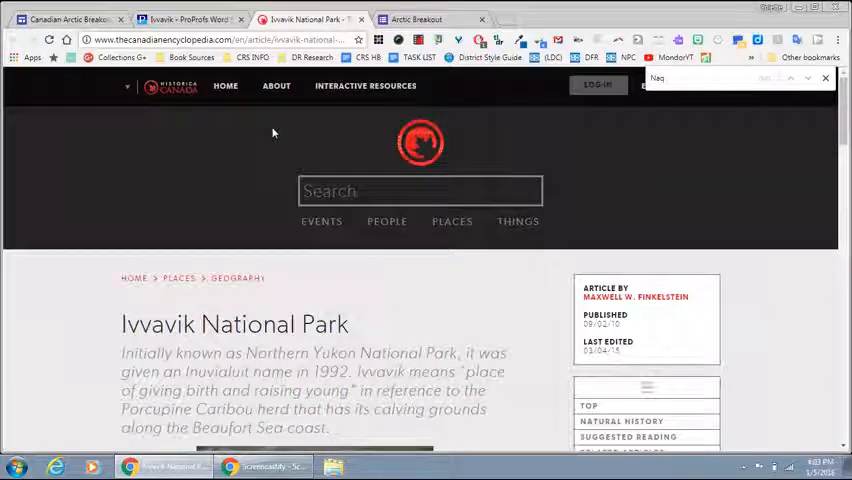
click(364, 84)
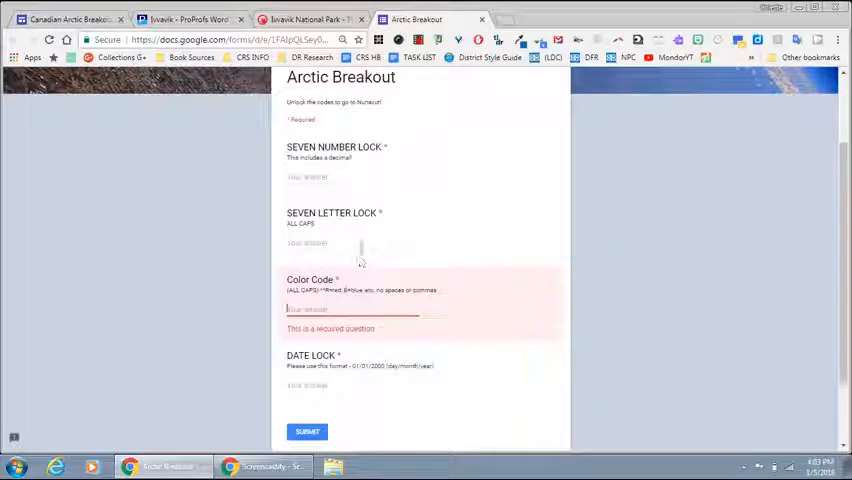
text(NAQIGAQ)
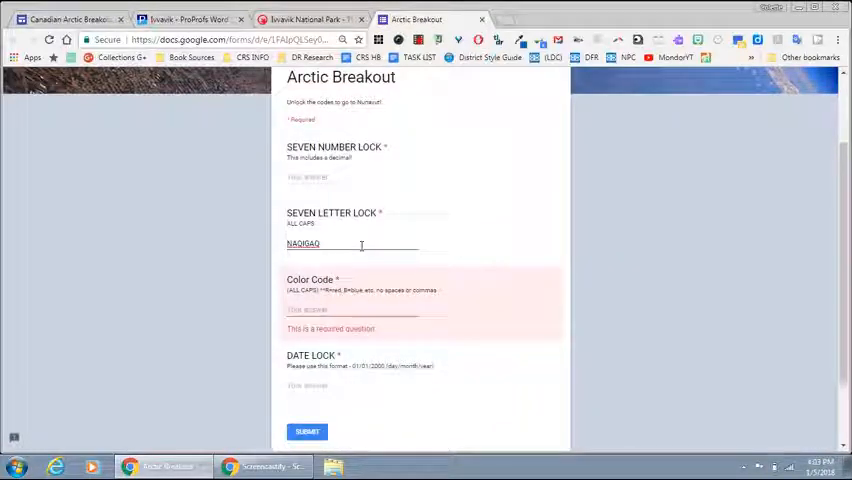
click(200, 22)
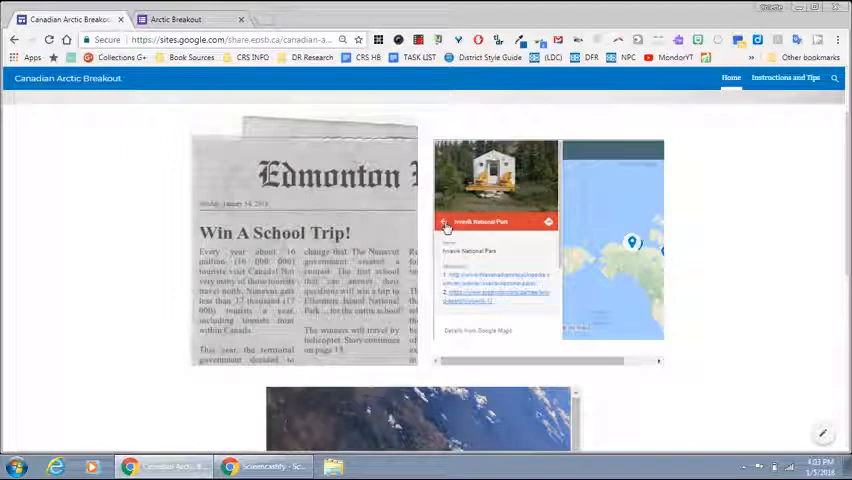
Take Inuvik's latitude from the search result and enter 68.3607 for the Seven Number Lock.
click(442, 220)
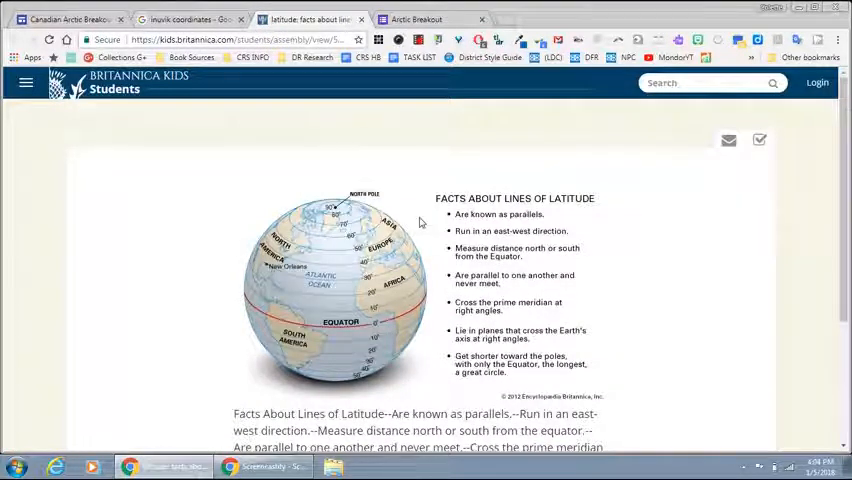
mouse_move(404, 222)
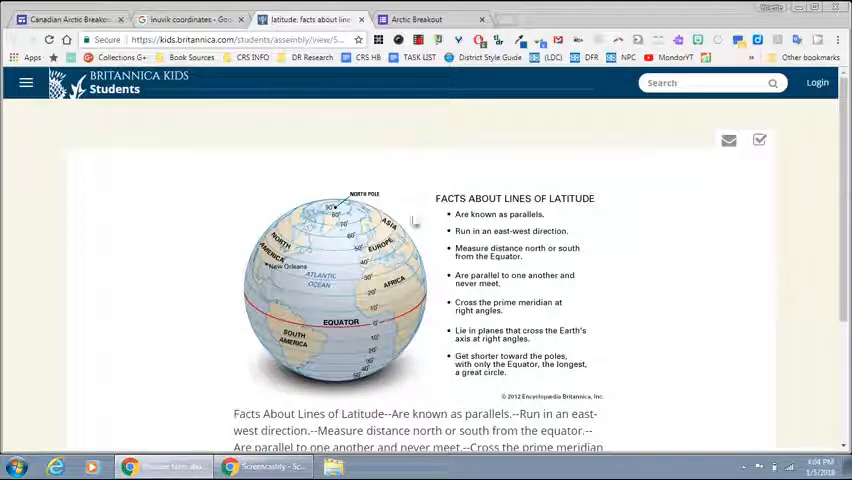
click(180, 18)
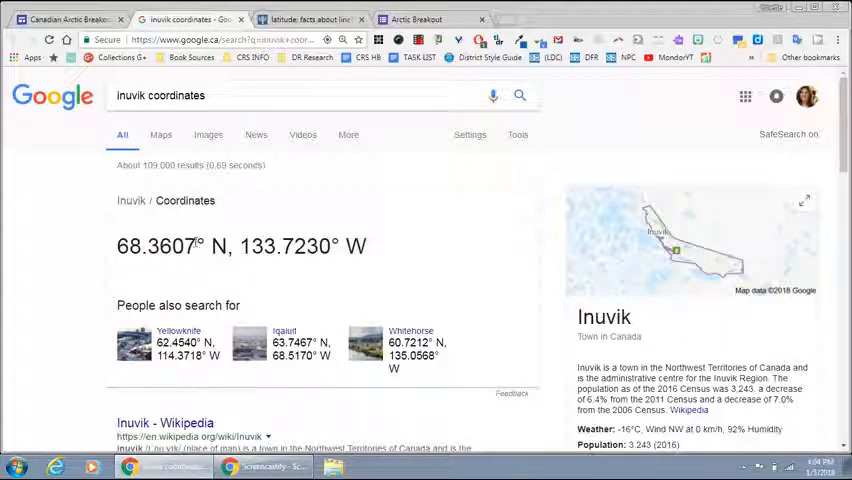
double_click(156, 246)
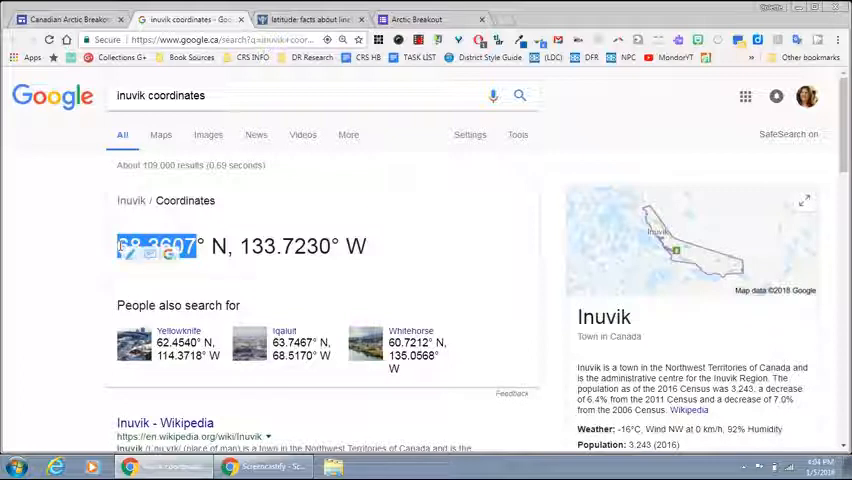
click(410, 18)
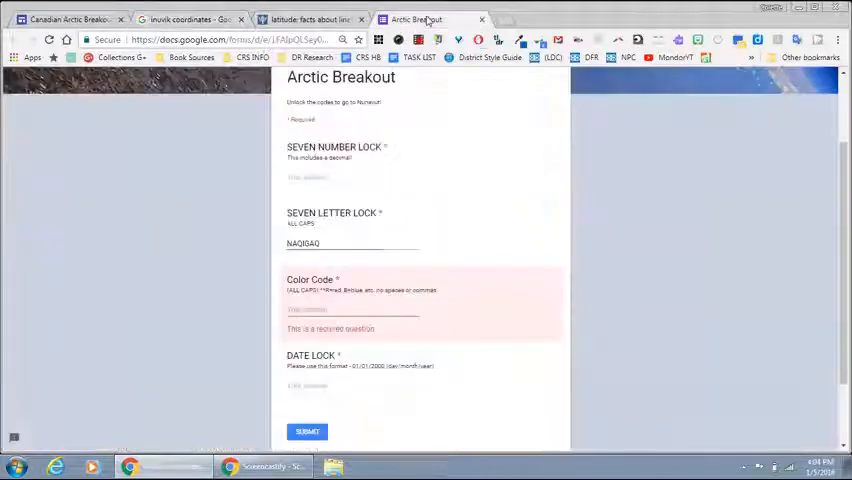
text(68.3607)
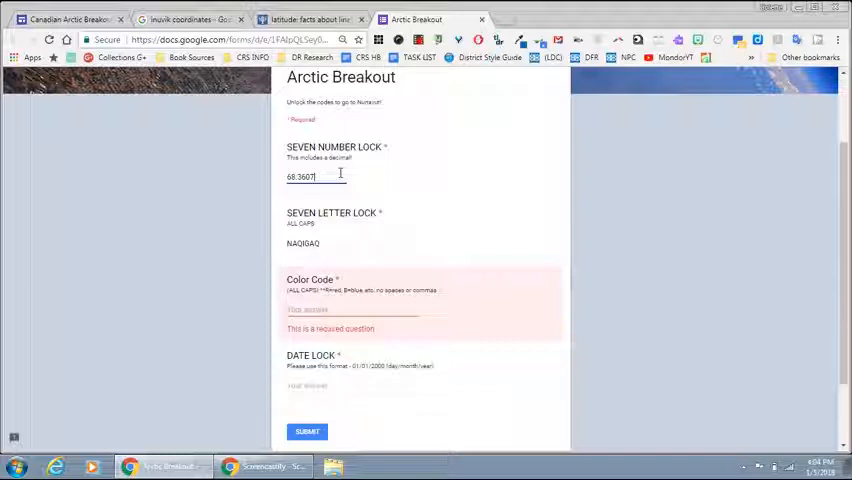
click(180, 20)
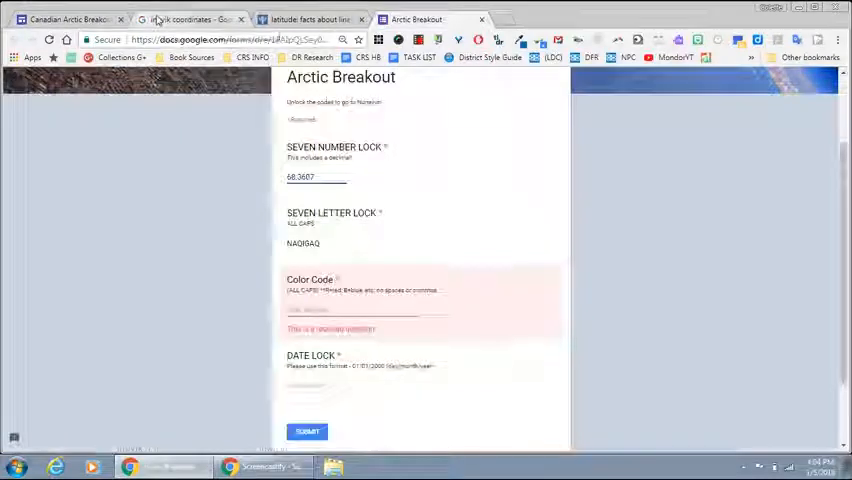
Read the highlighted paragraphs of the Nunavut Resources and Industries doc through Mining.
click(200, 18)
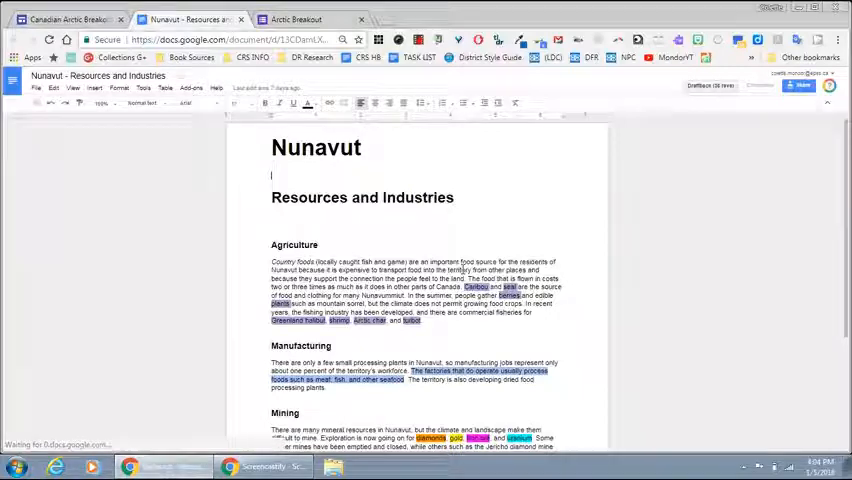
scroll(down, 3)
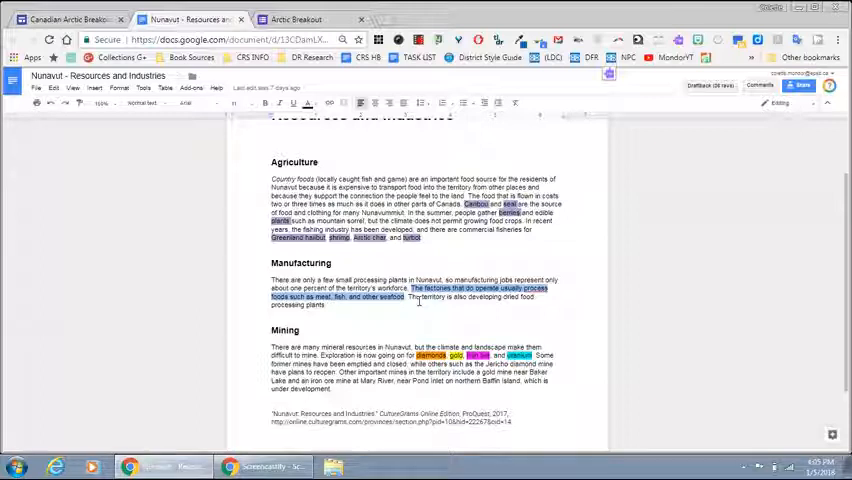
scroll(down, 3)
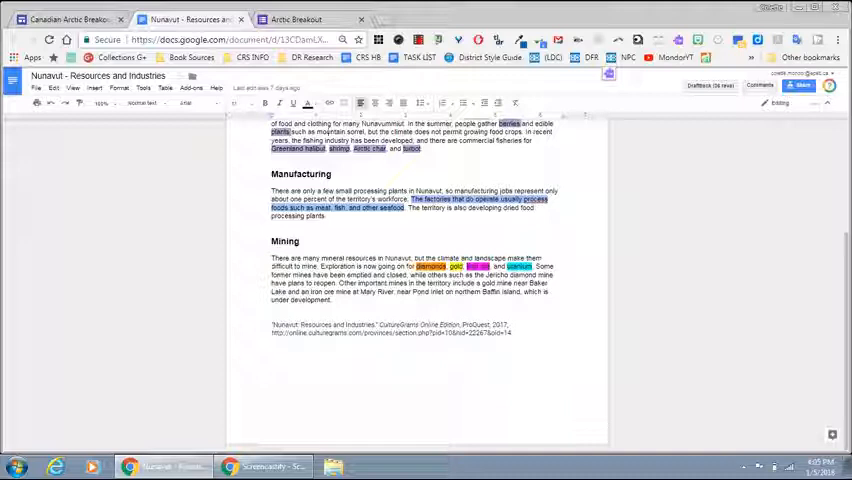
click(60, 20)
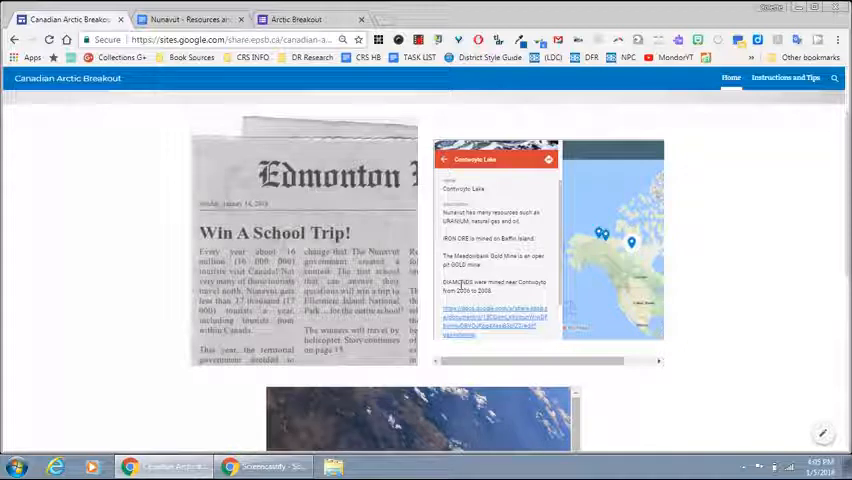
Answer the Color Code lock in the form, then bring up the Quizlet Nunavut flashcards.
click(196, 24)
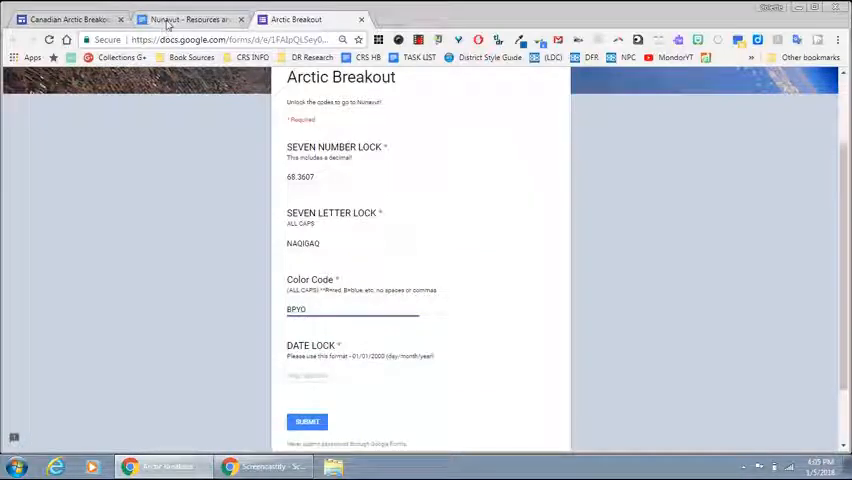
click(64, 18)
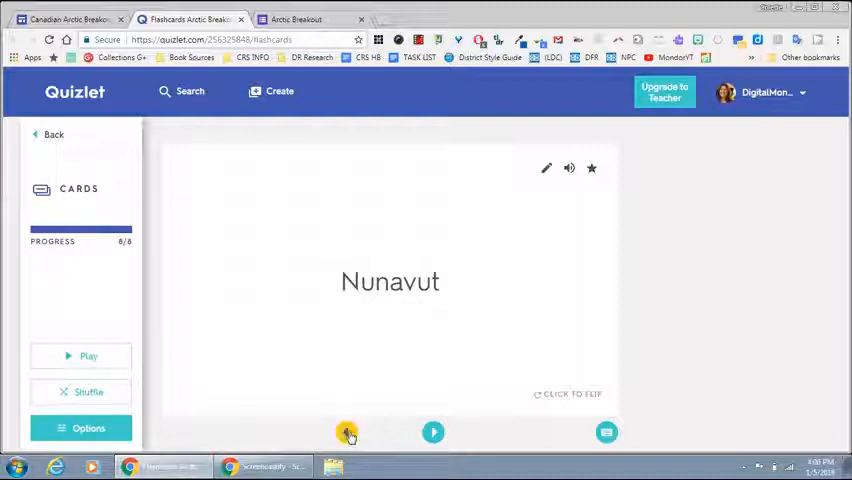
Flip through the Nunavut flashcards to the 1 April 1999 territory card, then return to the form.
click(346, 432)
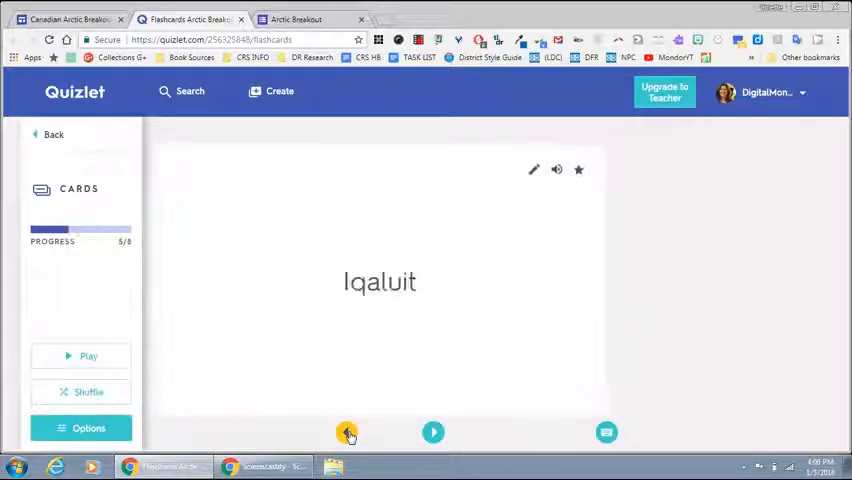
click(348, 432)
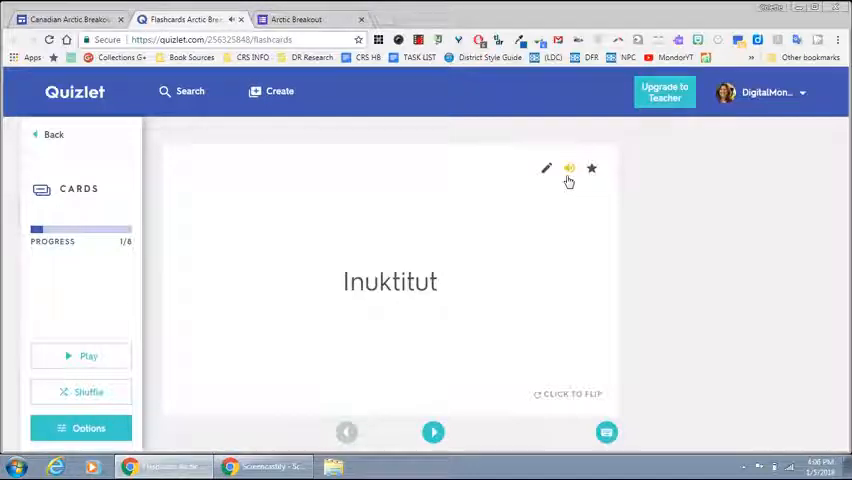
click(390, 280)
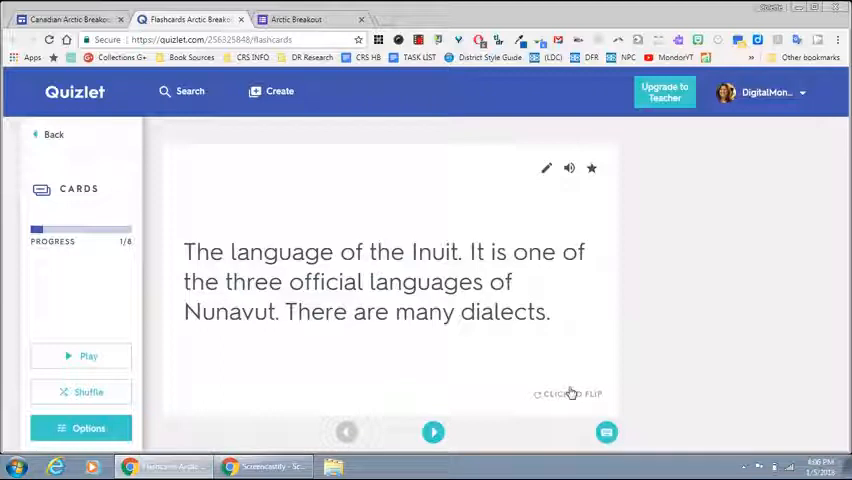
click(432, 432)
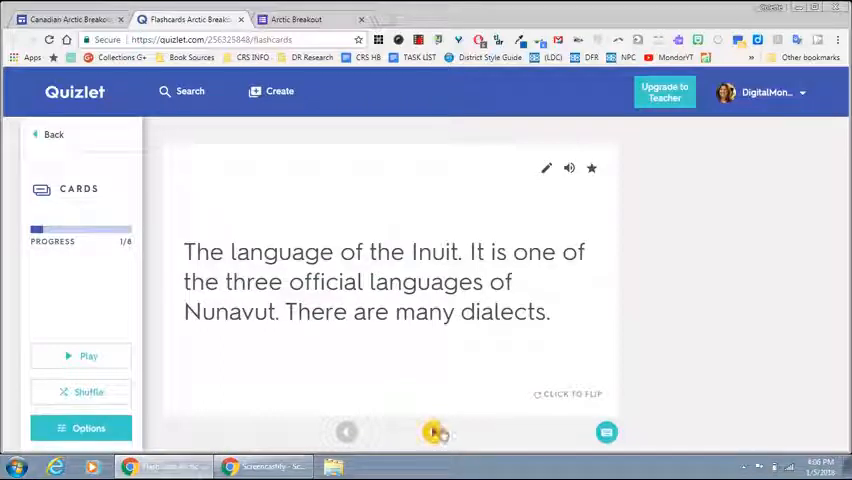
click(432, 432)
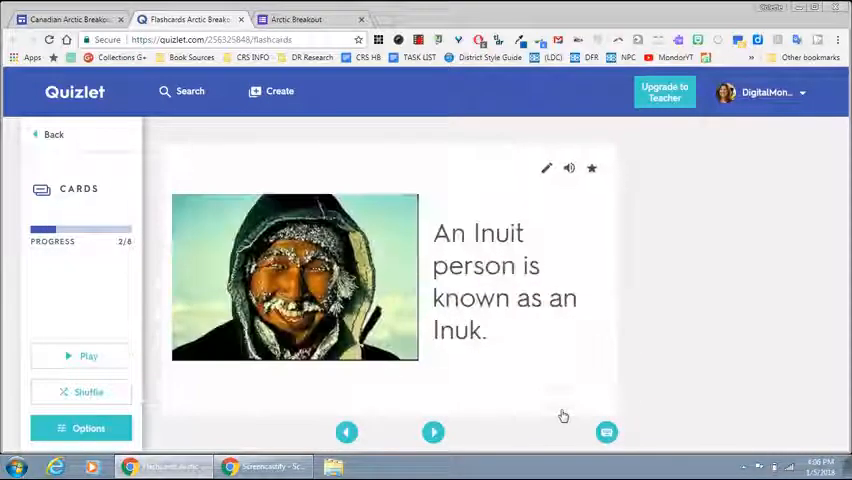
click(432, 432)
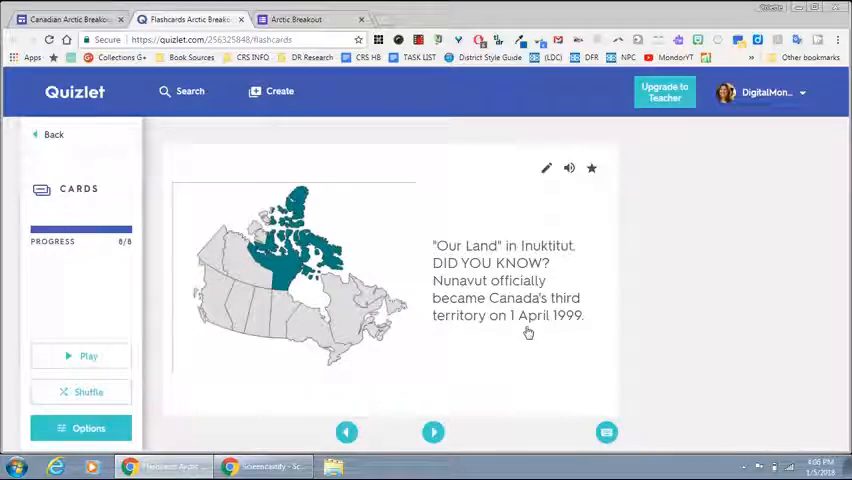
mouse_move(512, 332)
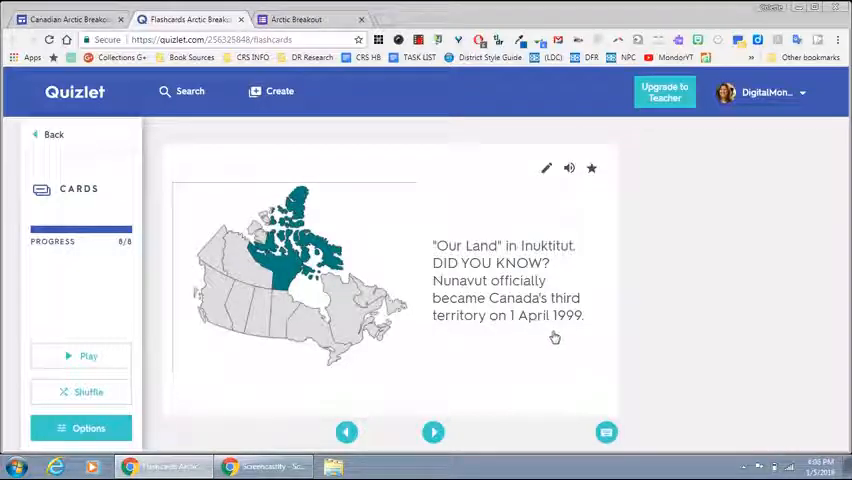
click(304, 20)
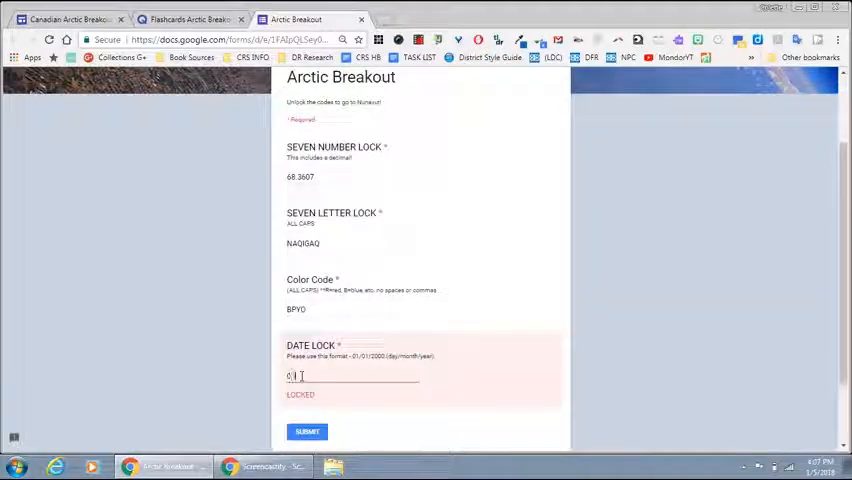
Fill the Date Lock with 01/04/1999, submit the form, and follow the Welcome to Nunavut video link.
text(1/04/1999)
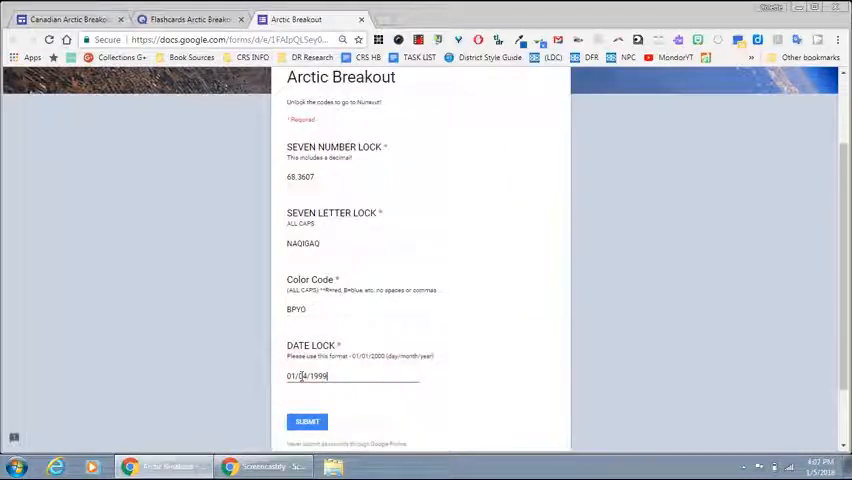
click(308, 420)
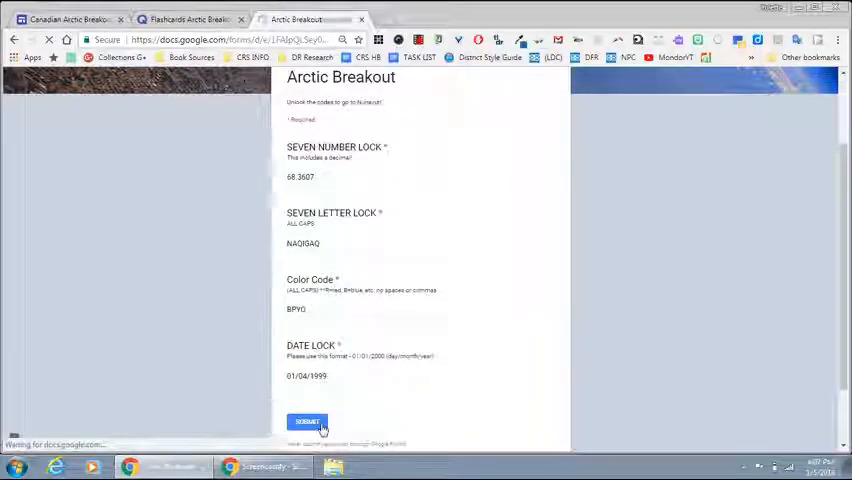
click(306, 420)
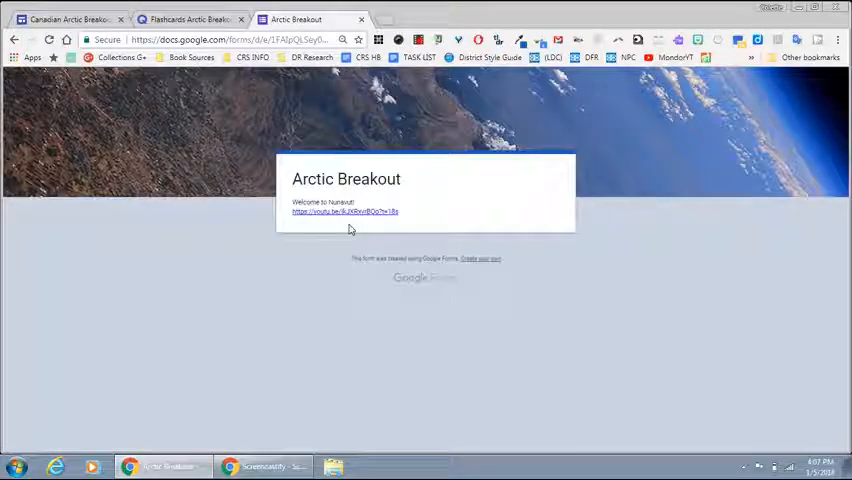
click(344, 212)
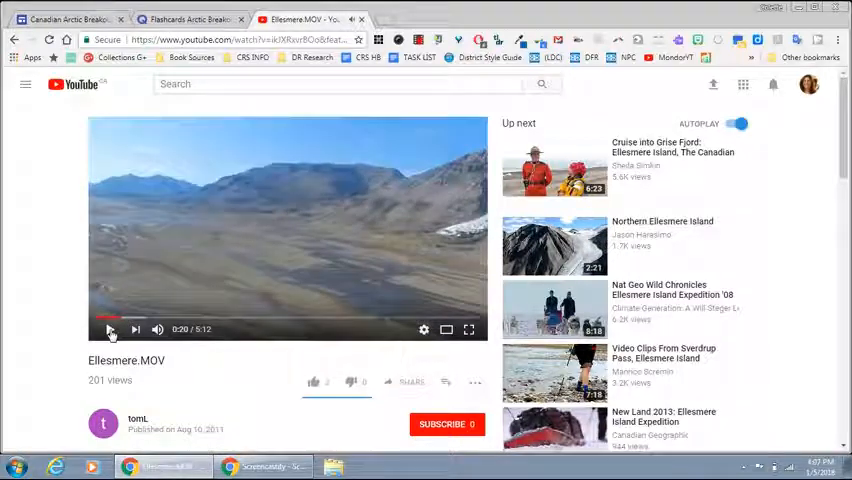
Leave the Ellesmere video and return to the Canadian Arctic Breakout site tab.
click(66, 22)
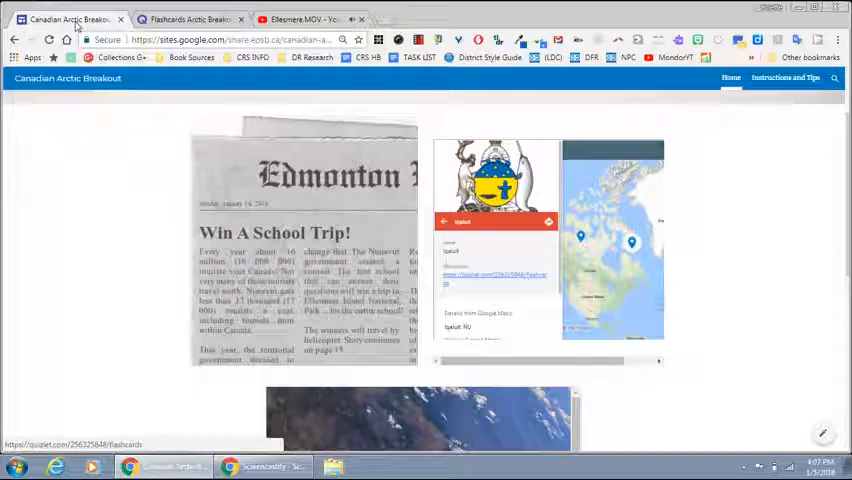